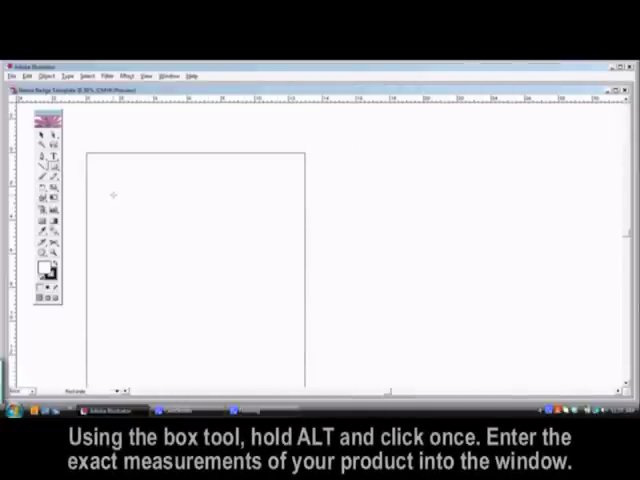
Draw a rectangle outline at the exact badge size and move it near the top-left corner
{"action": "left_click", "coordinate": [112, 195]}
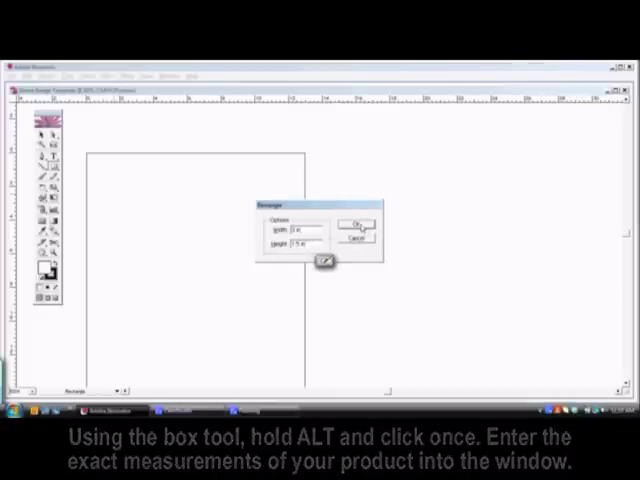
{"action": "left_click", "coordinate": [357, 222]}
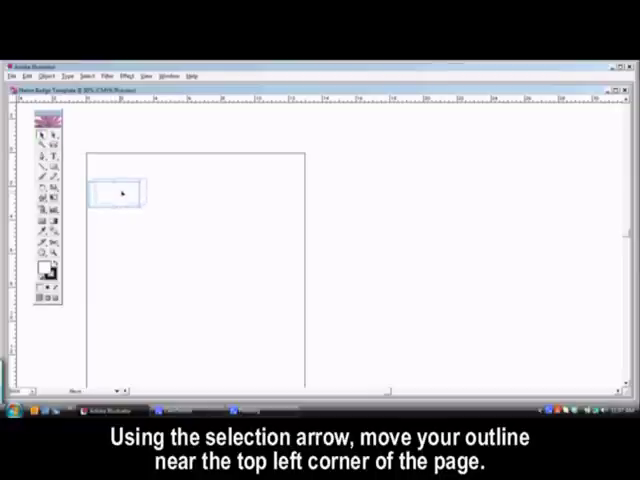
{"action": "left_click_drag", "start_coordinate": [120, 195], "coordinate": [130, 185]}
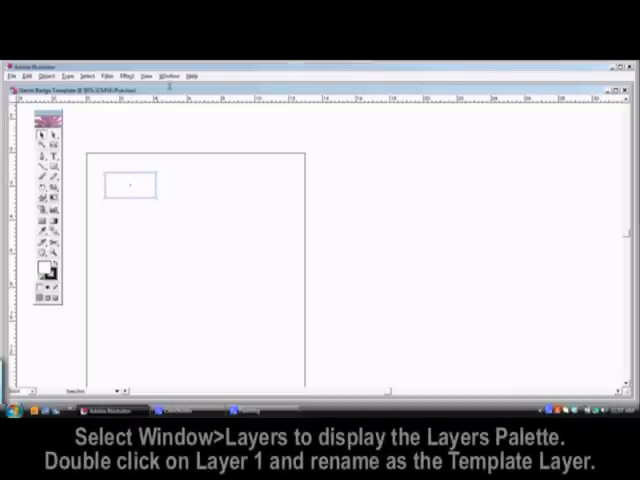
Rename Layer 1 to 'Template Layer' through the Layers panel's layer options
{"action": "left_click", "coordinate": [168, 74]}
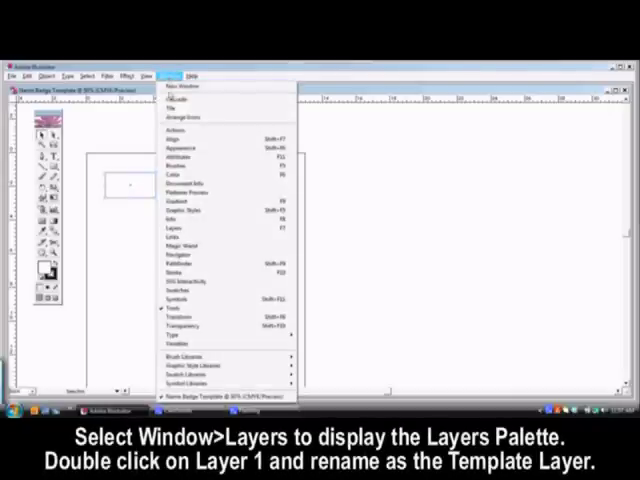
{"action": "mouse_move", "coordinate": [180, 227]}
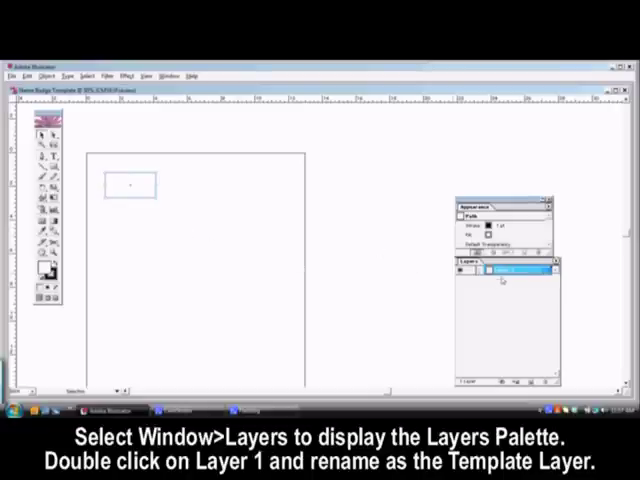
{"action": "double_click", "coordinate": [499, 271]}
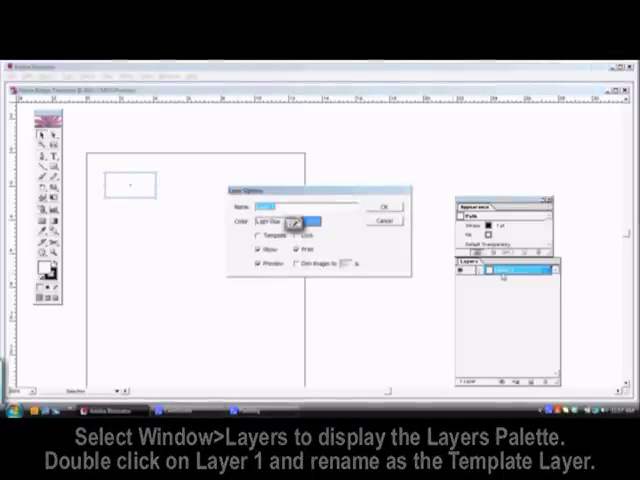
{"action": "type", "text": "Template l"}
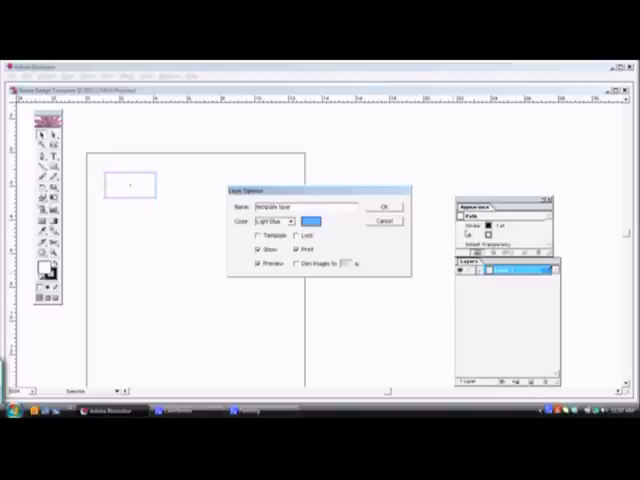
{"action": "left_click", "coordinate": [383, 208]}
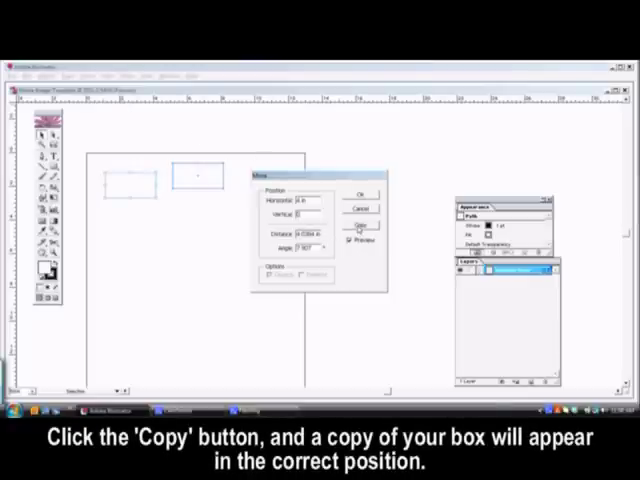
Copy the box to the right, then repeat the copy to make a third box
{"action": "left_click", "coordinate": [362, 228]}
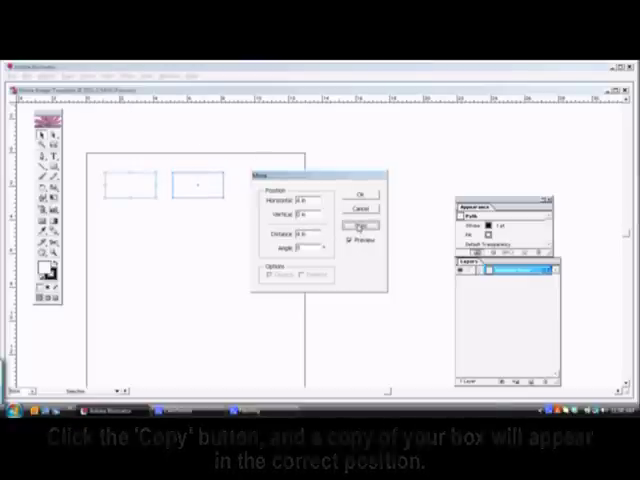
{"action": "left_click", "coordinate": [360, 227]}
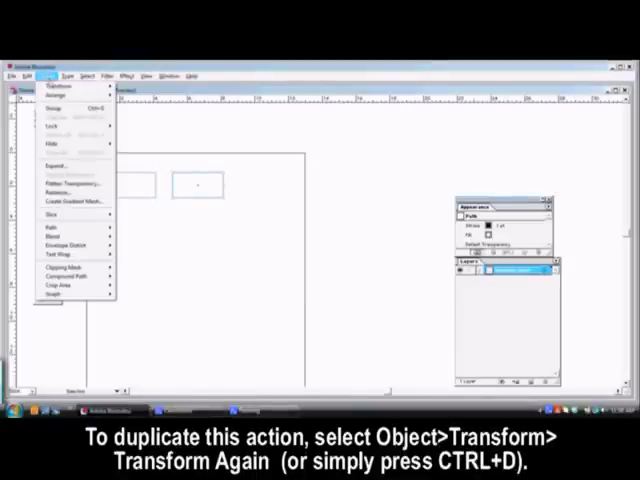
{"action": "left_click", "coordinate": [57, 97]}
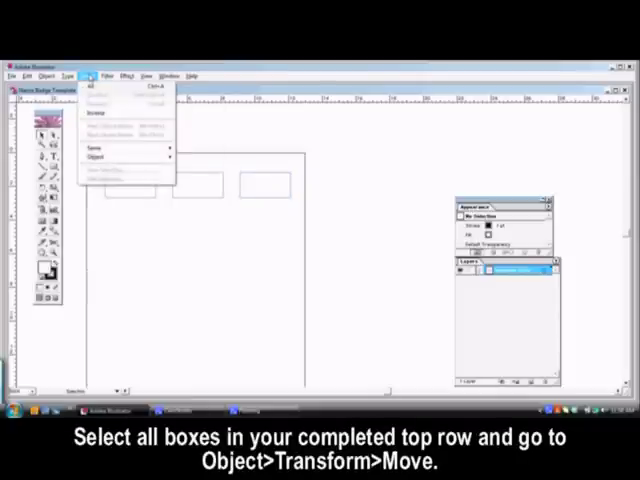
Select the top row, Move-copy it downward, and repeat with Ctrl+D for more rows
{"action": "left_click", "coordinate": [96, 85]}
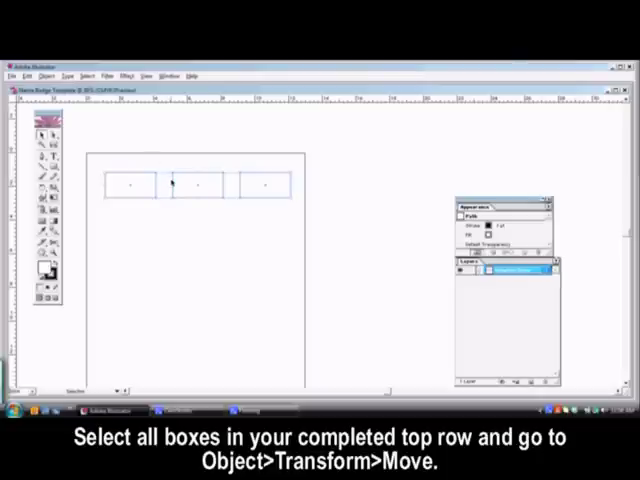
{"action": "left_click", "coordinate": [50, 74]}
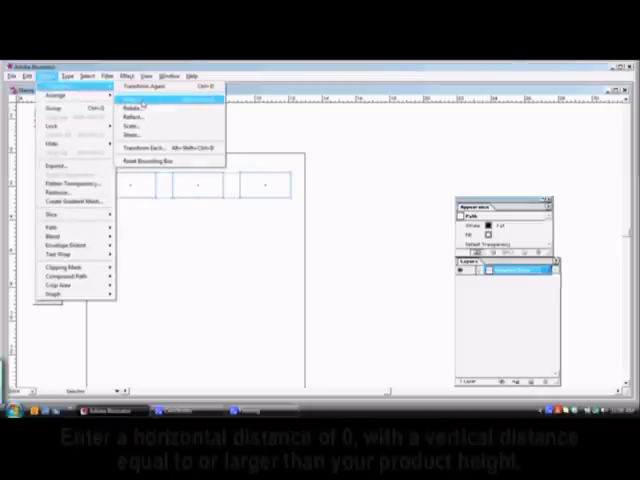
{"action": "left_click", "coordinate": [117, 130]}
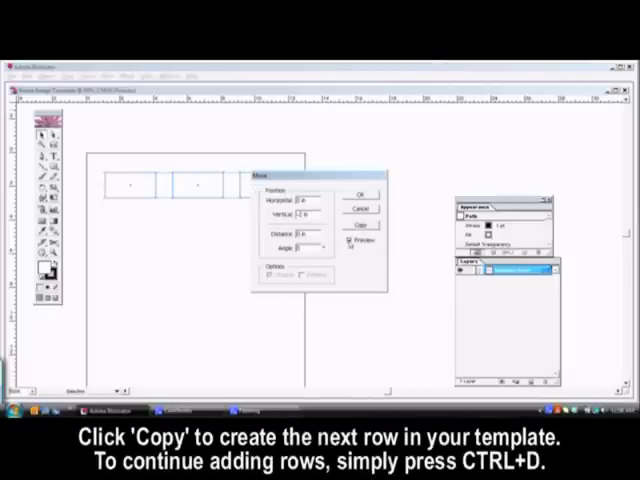
{"action": "left_click", "coordinate": [362, 225]}
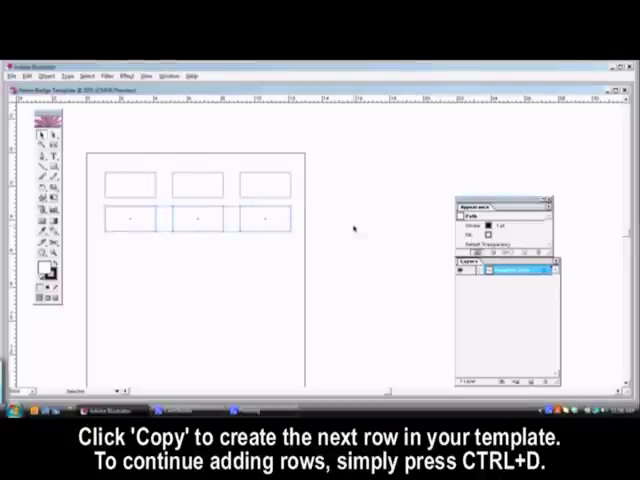
{"action": "left_click", "coordinate": [46, 74]}
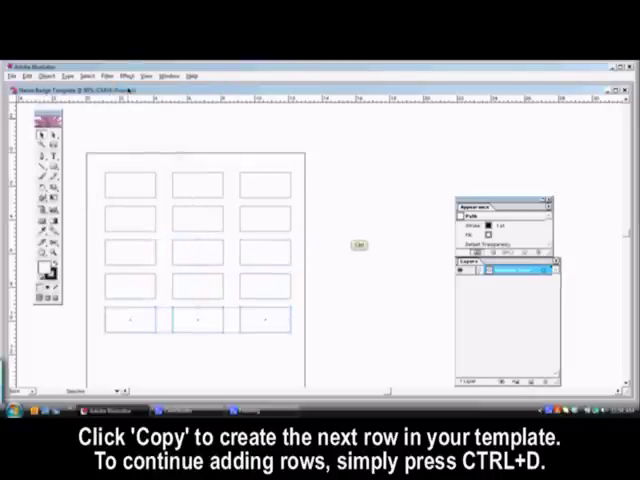
{"action": "key", "text": "ctrl+d"}
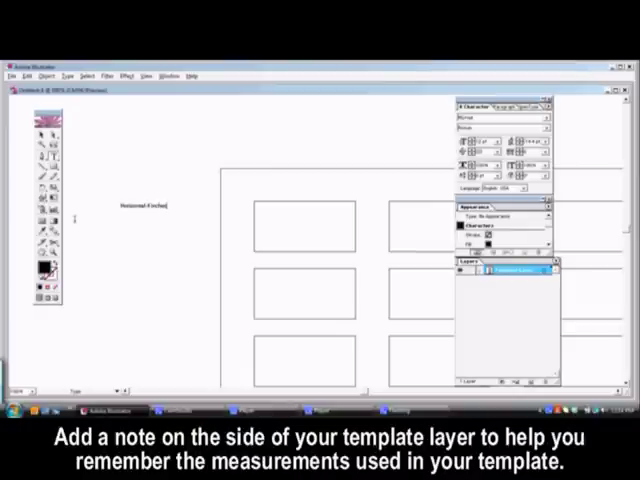
Type a 'Vertical' measurements note beside the grid and lock the template layer
{"action": "type", "text": "Vertical)"}
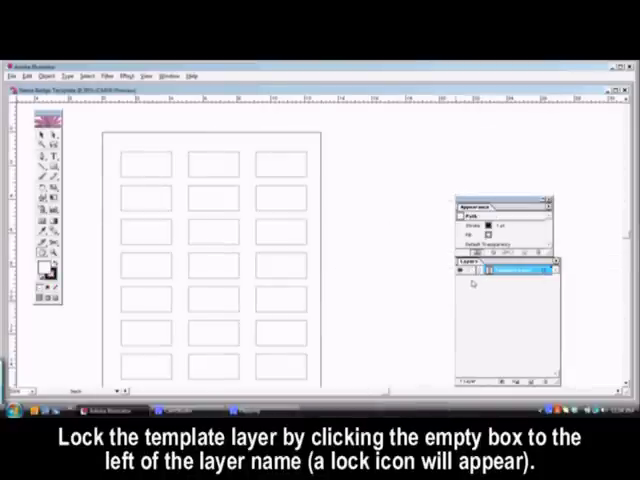
{"action": "left_click", "coordinate": [470, 272]}
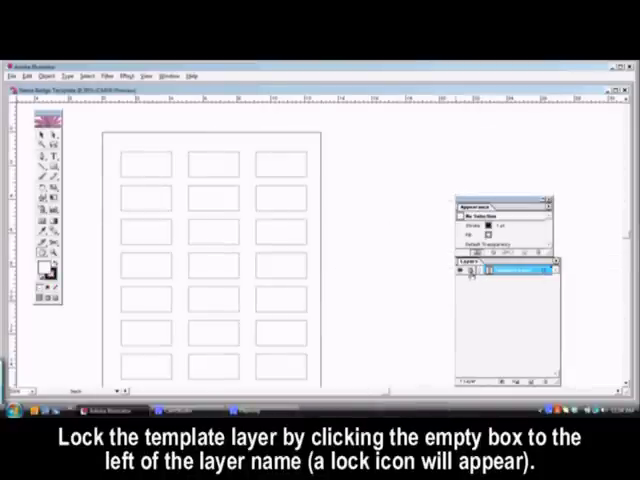
{"action": "left_click", "coordinate": [542, 268]}
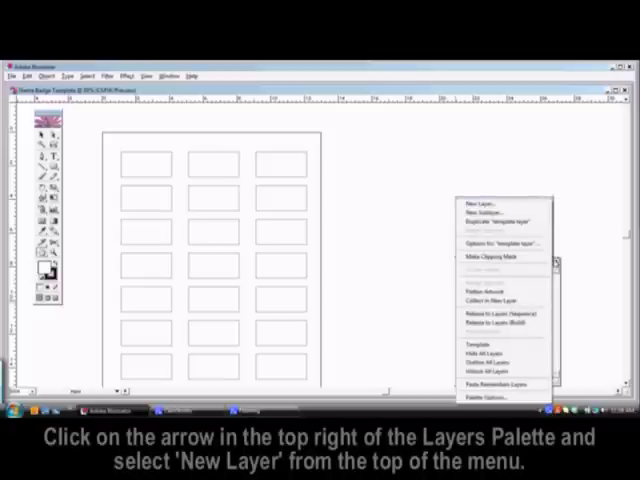
{"action": "mouse_move", "coordinate": [500, 204]}
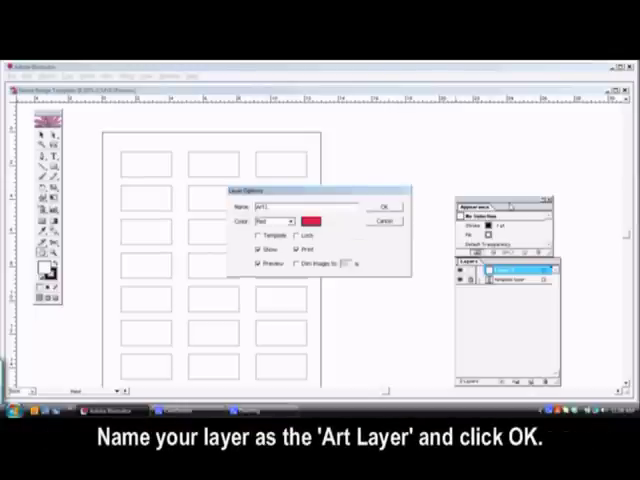
Name the new red layer 'Art Layer' and confirm it
{"action": "type", "text": "Art Layer"}
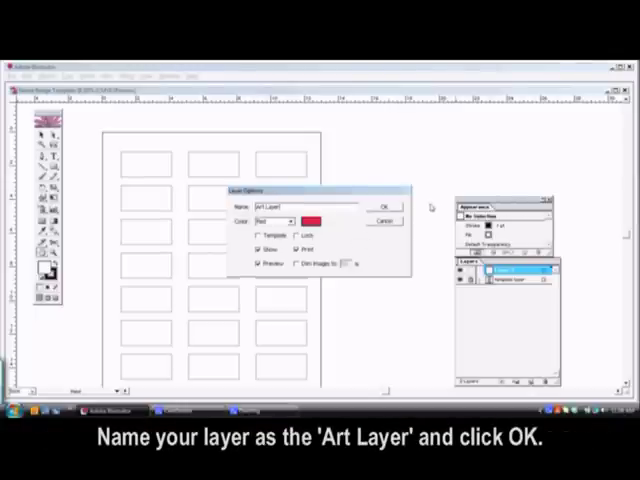
{"action": "left_click", "coordinate": [382, 199]}
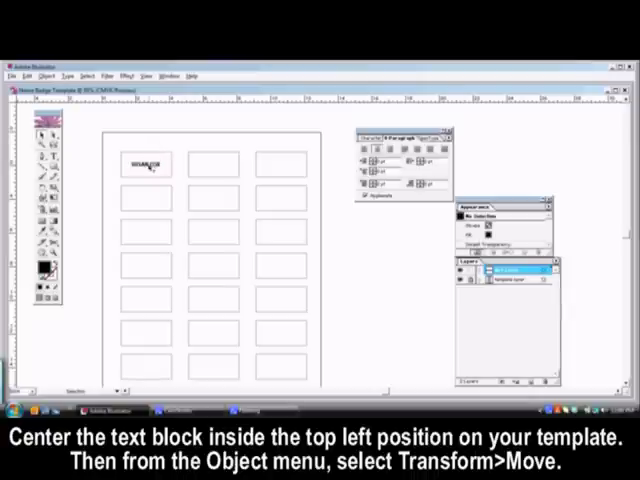
Use Object > Transform > Move to copy the name text into the neighbouring box
{"action": "left_click", "coordinate": [57, 74]}
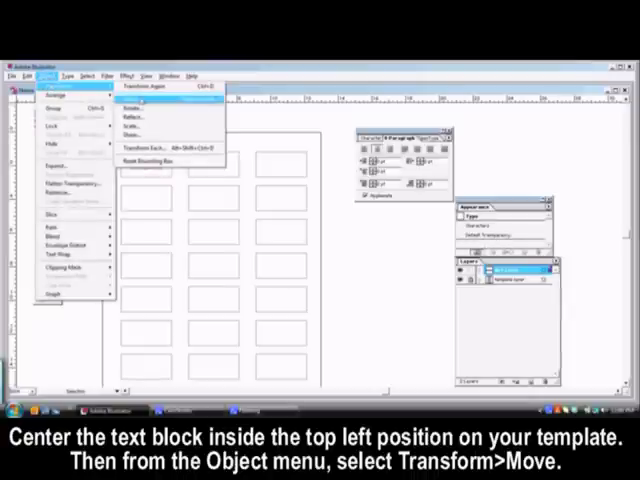
{"action": "left_click", "coordinate": [153, 137]}
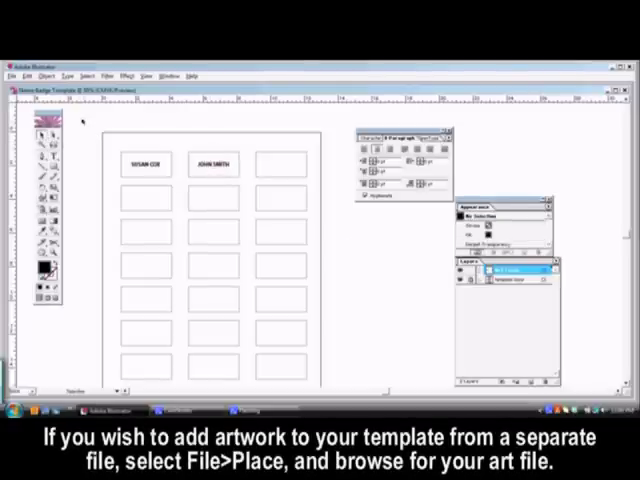
Place the golfballs.com logo file into the document
{"action": "left_click", "coordinate": [9, 74]}
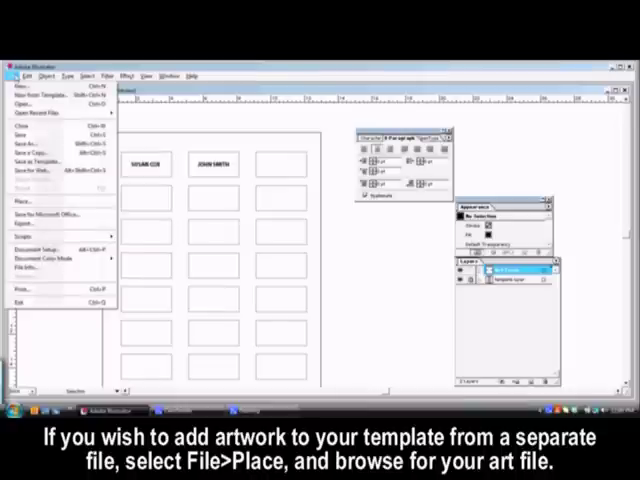
{"action": "left_click", "coordinate": [22, 202]}
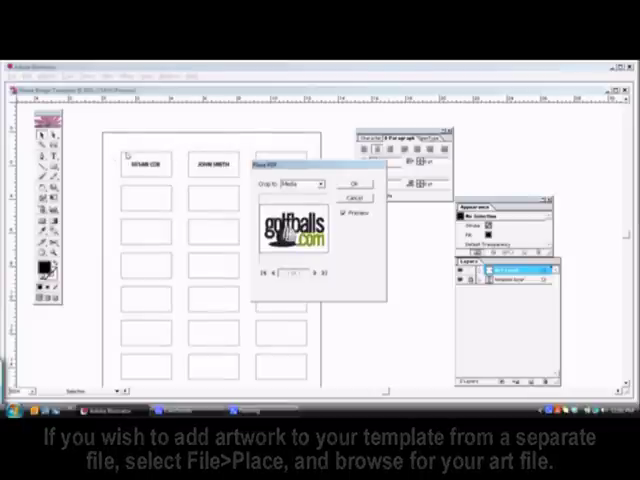
{"action": "left_click", "coordinate": [355, 184]}
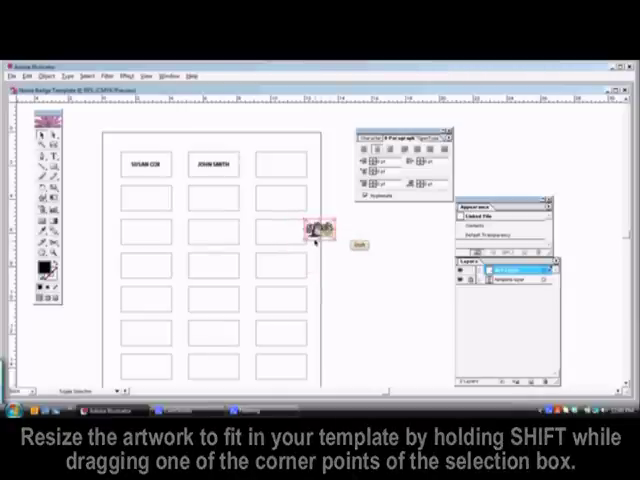
Shrink the logo and set it inside the top-right badge box
{"action": "left_click_drag", "start_coordinate": [315, 235], "coordinate": [310, 222]}
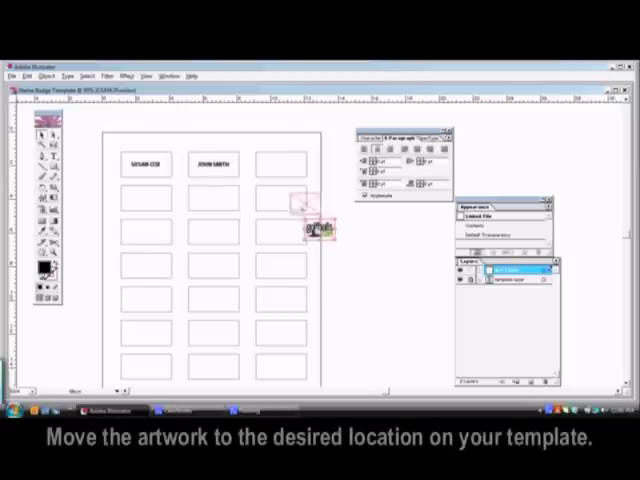
{"action": "left_click_drag", "start_coordinate": [315, 225], "coordinate": [280, 162]}
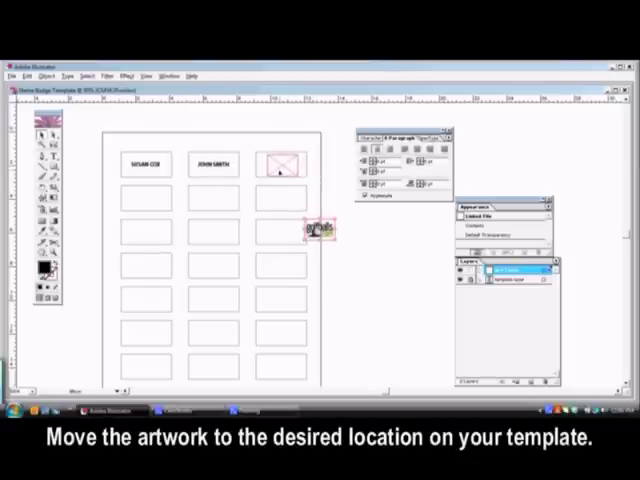
{"action": "left_click_drag", "start_coordinate": [318, 235], "coordinate": [283, 165]}
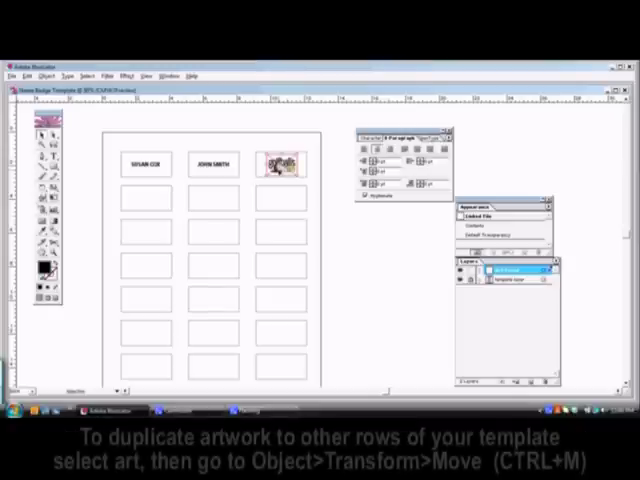
Move-copy the names-and-logo row down by -2, then repeat with Ctrl+D for lower rows
{"action": "left_click", "coordinate": [283, 163]}
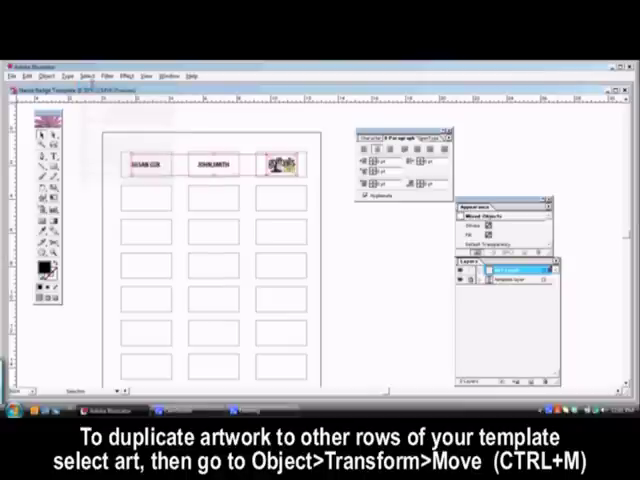
{"action": "left_click", "coordinate": [49, 74]}
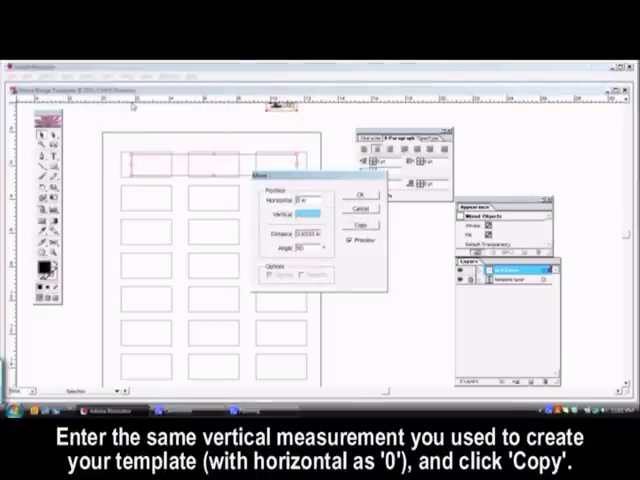
{"action": "type", "text": "-2"}
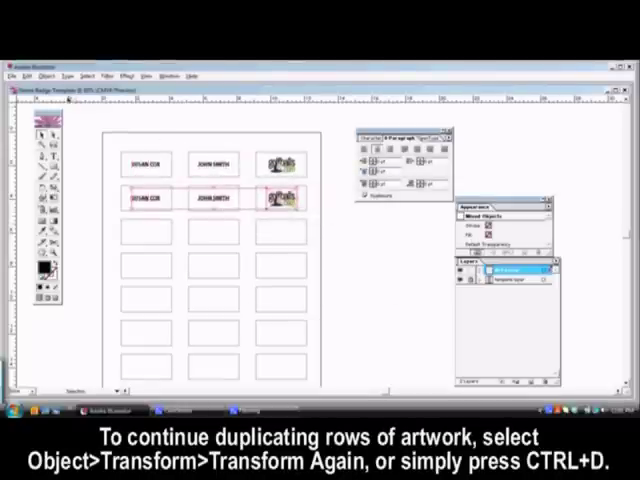
{"action": "left_click", "coordinate": [40, 75]}
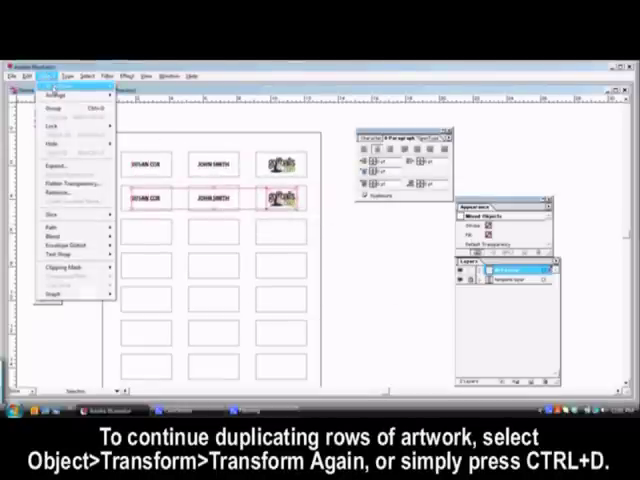
{"action": "left_click", "coordinate": [60, 92]}
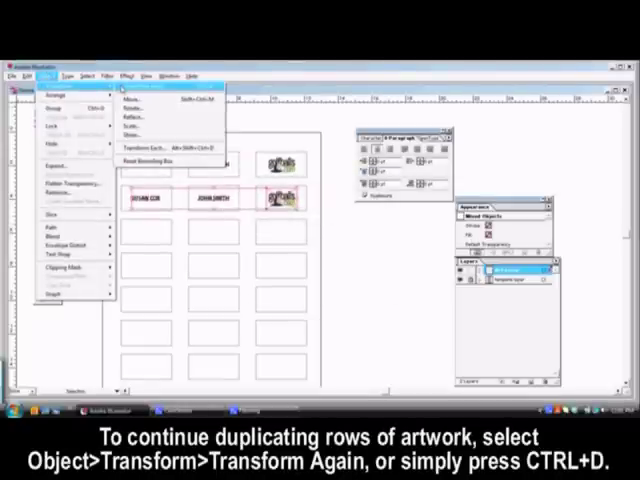
{"action": "key", "text": "ctrl+d"}
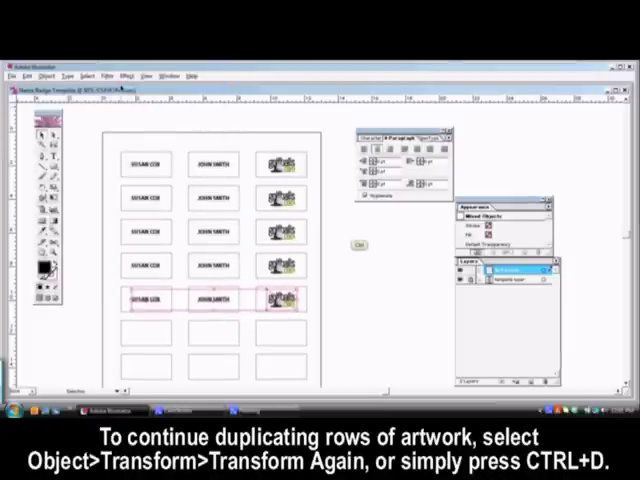
{"action": "key", "text": "ctrl+d"}
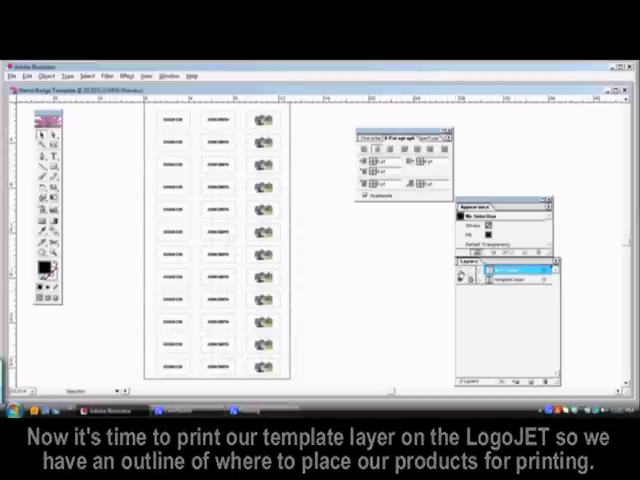
Hide the Art Layer using its eye icon in the Layers panel
{"action": "left_click", "coordinate": [467, 272]}
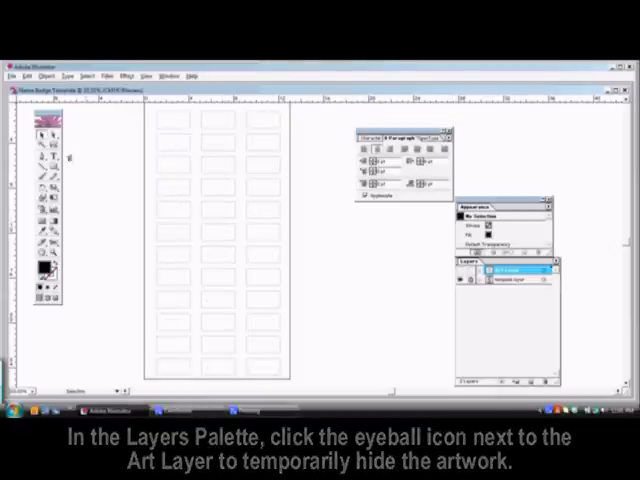
{"action": "left_click", "coordinate": [463, 273]}
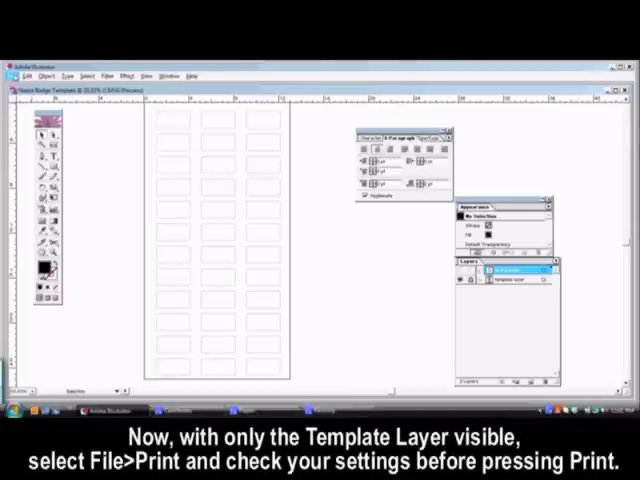
Print the outline-only Template Layer from the File menu
{"action": "left_click", "coordinate": [22, 74]}
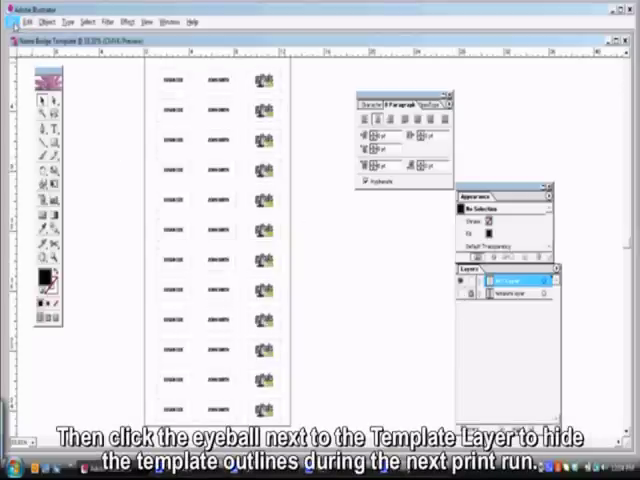
Open the File menu to print the visible names and golf-ball logo artwork
{"action": "left_click", "coordinate": [22, 22]}
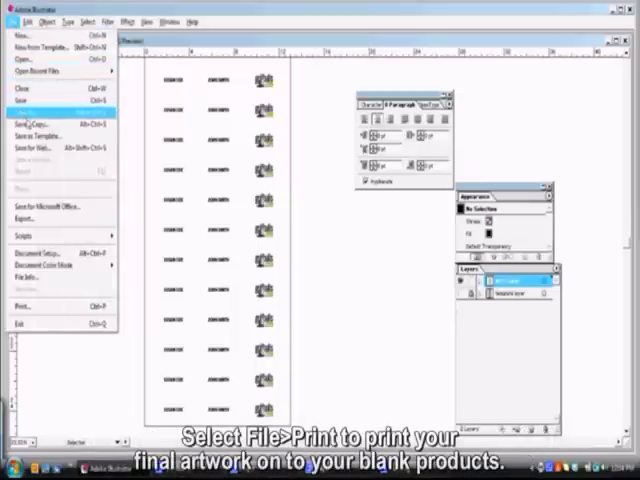
{"action": "mouse_move", "coordinate": [40, 307]}
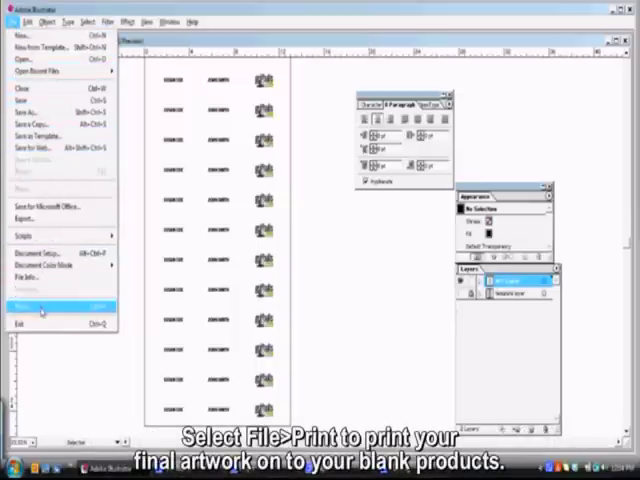